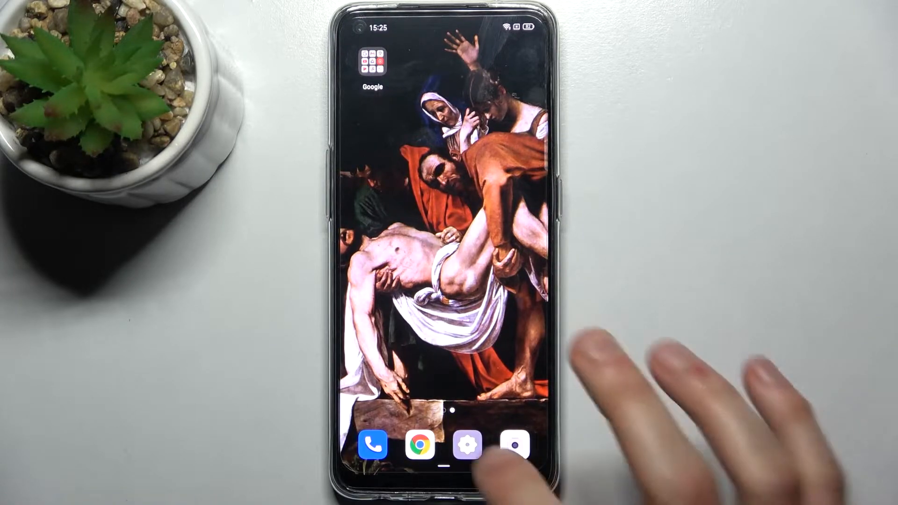
# Launch Chrome and reach its browsing History through the three-dot menu.
pyautogui.click(419, 445)
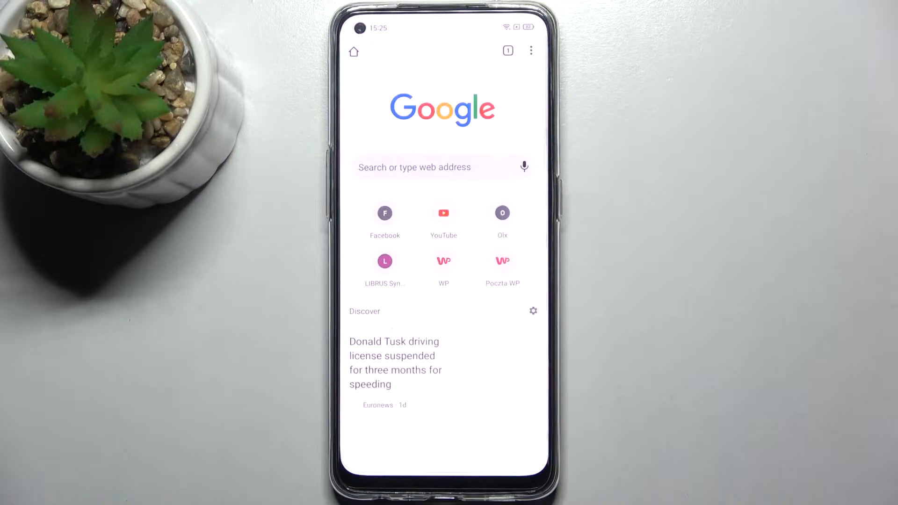
pyautogui.click(532, 51)
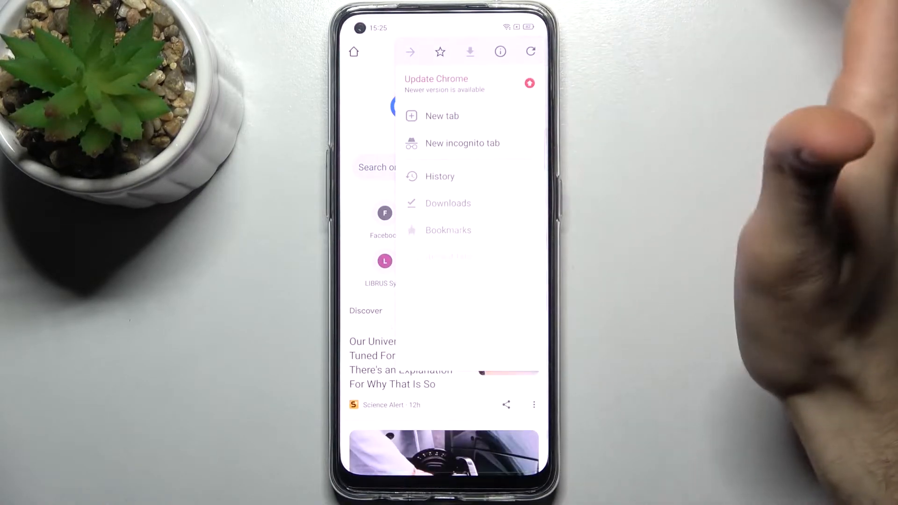
pyautogui.click(440, 177)
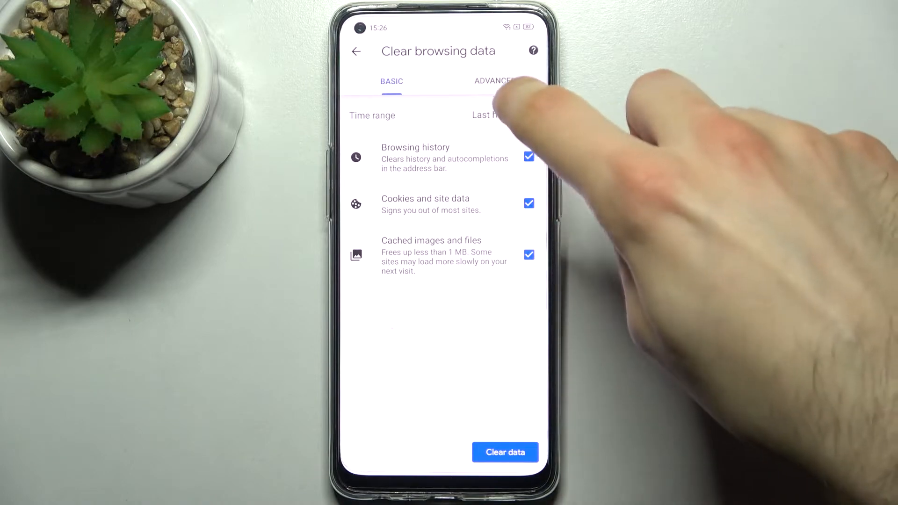
# Expand the Time range list on the Basic tab, showing last hour through all time.
pyautogui.click(481, 115)
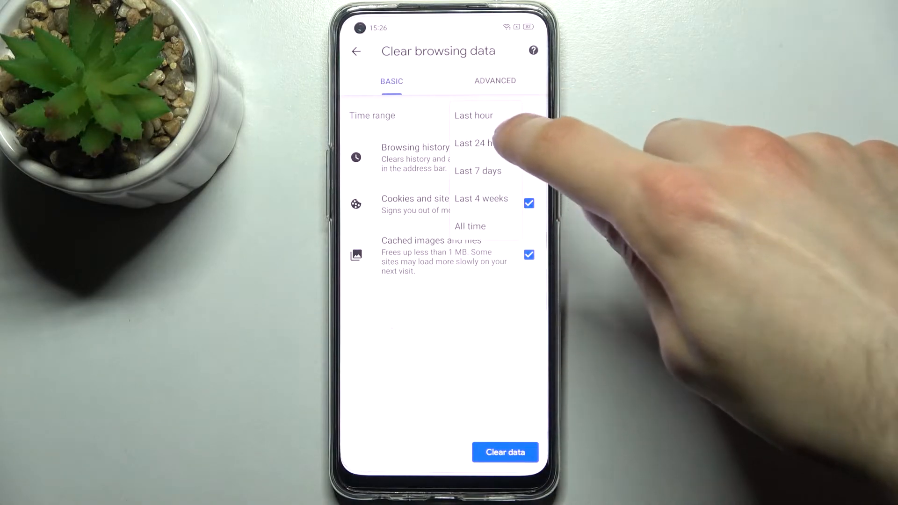